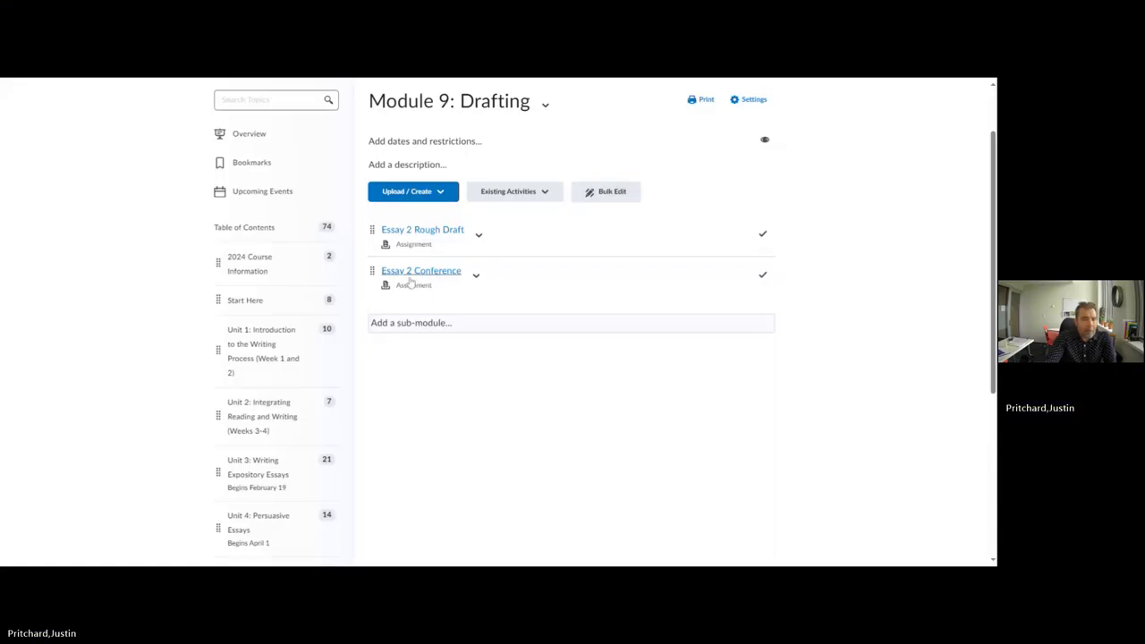
- Open the Essay 2 Conference assignment from Module 9: Drafting, showing no instructions or attachments
left_click(420, 270)
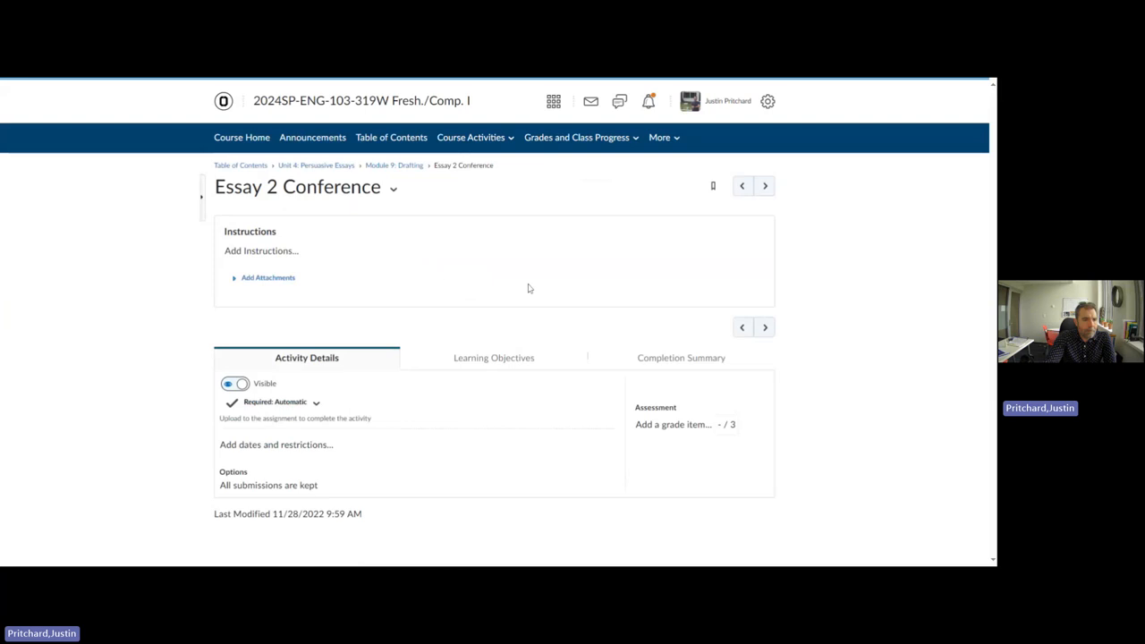
mouse_move(268, 277)
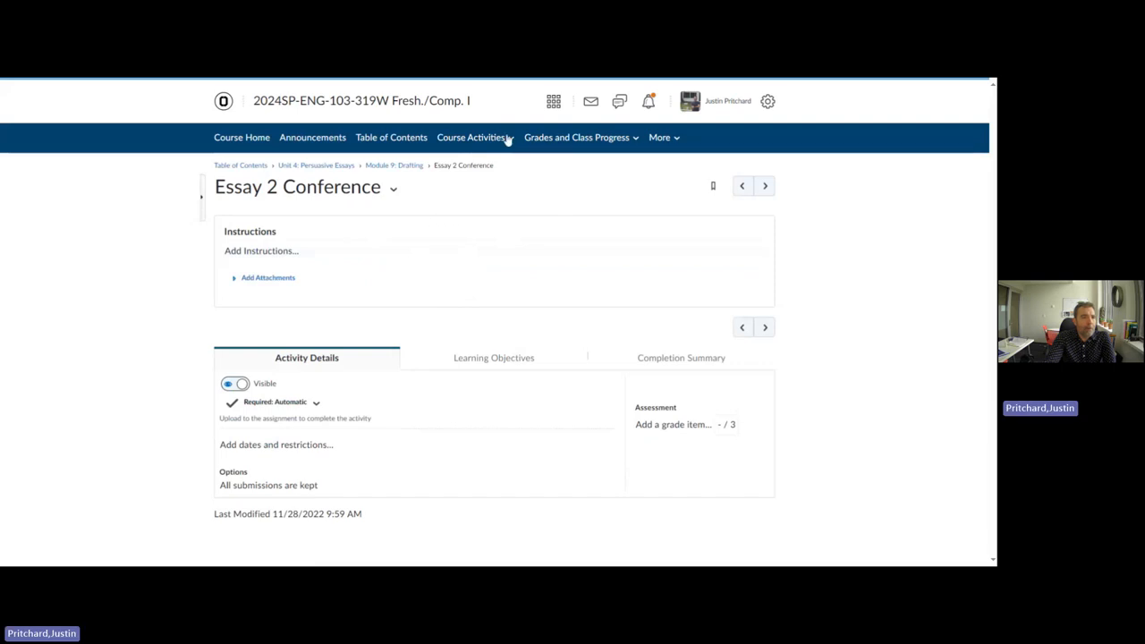
mouse_move(629, 226)
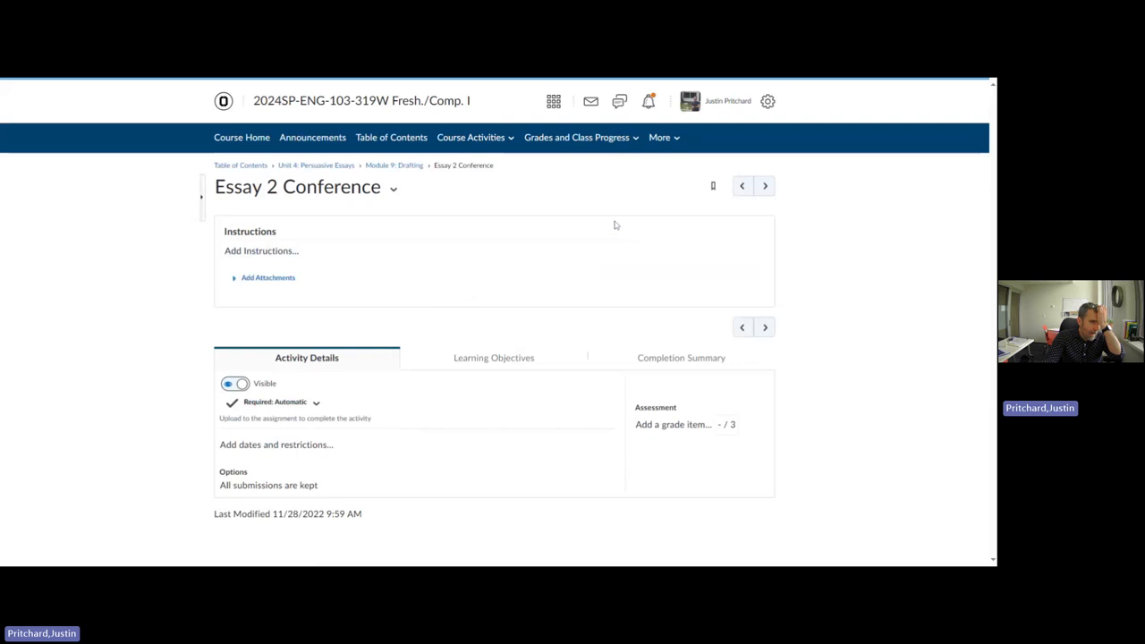
mouse_move(332, 213)
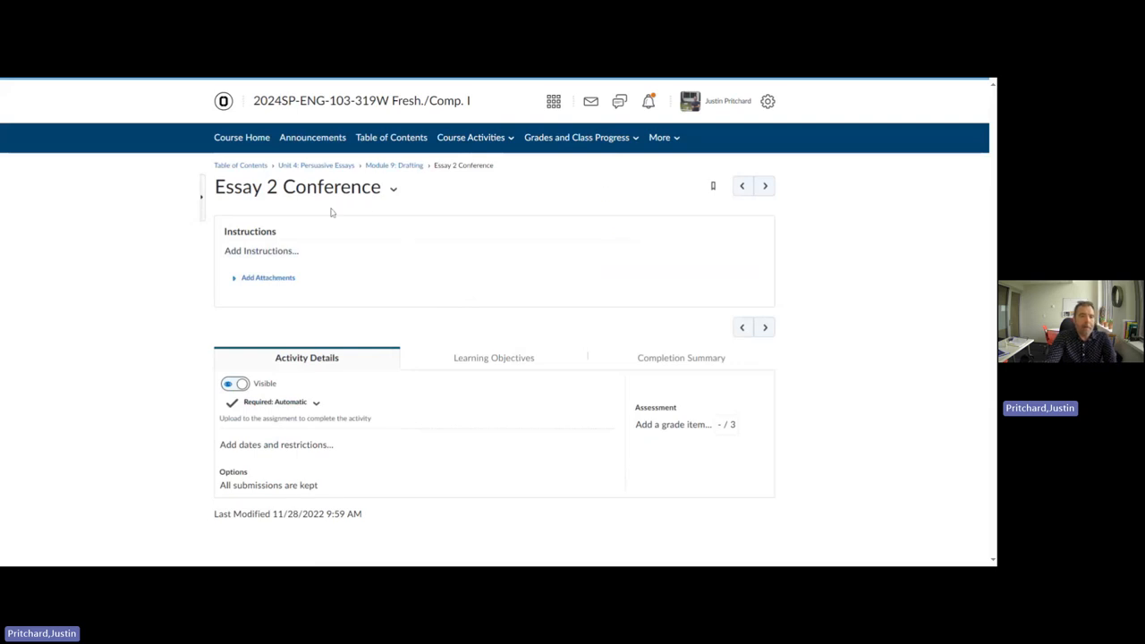